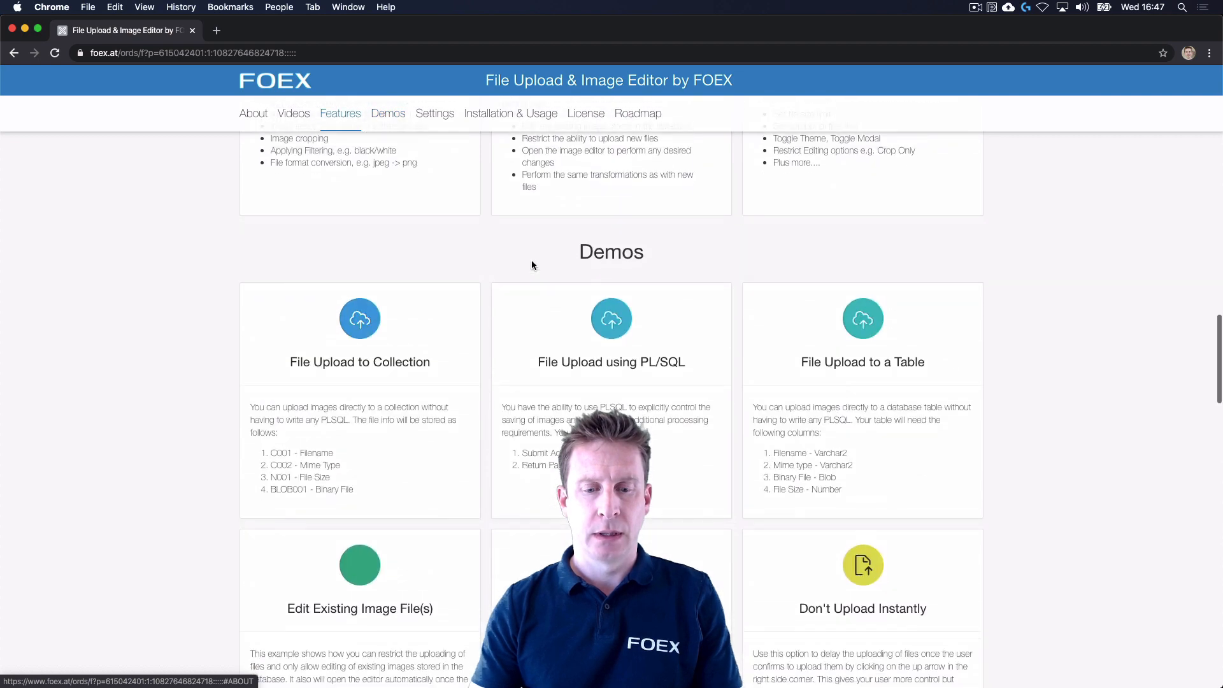
- Open the File Upload to Collection demo and upload apex.oracle.com.png and fue-demo.png
left_click(359, 362)
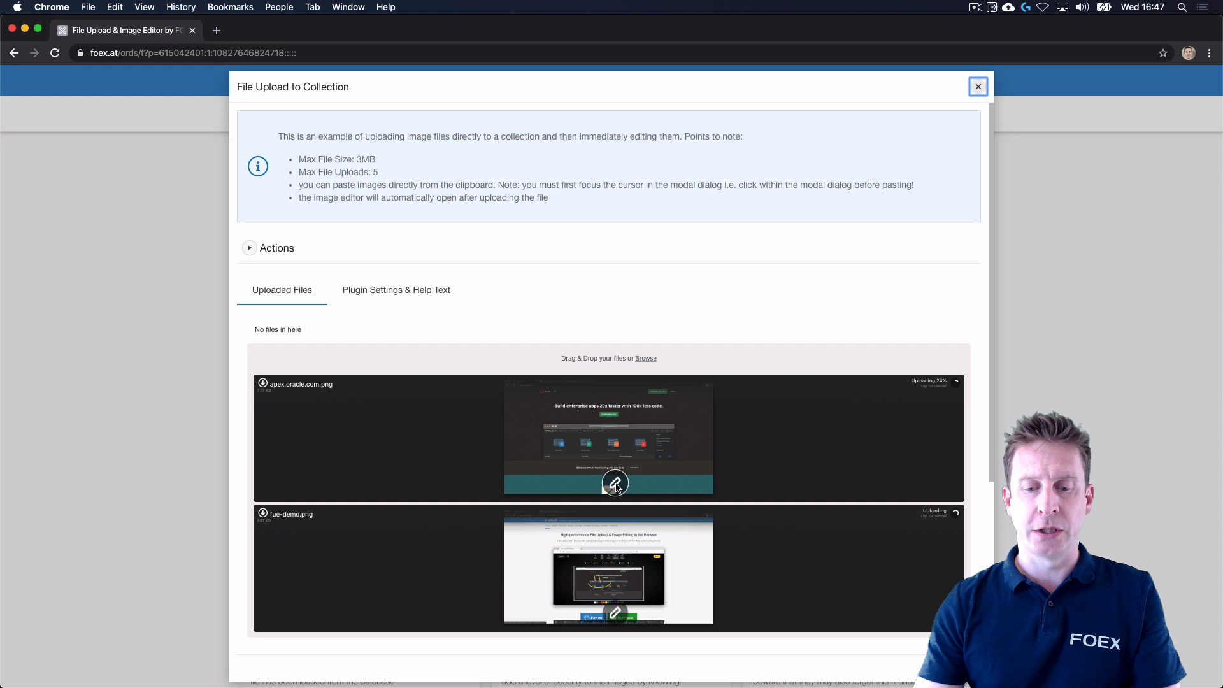
- Open apex.oracle.com.png in the image editor and show the Markup tools
left_click(615, 483)
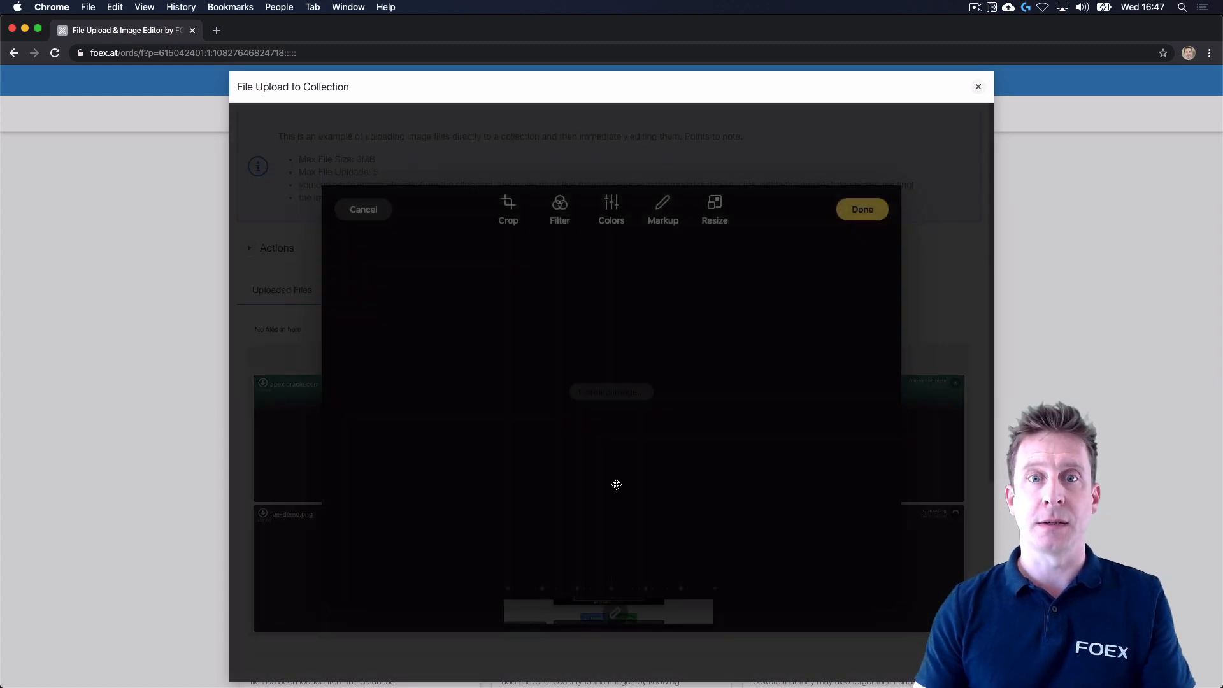
left_click(507, 209)
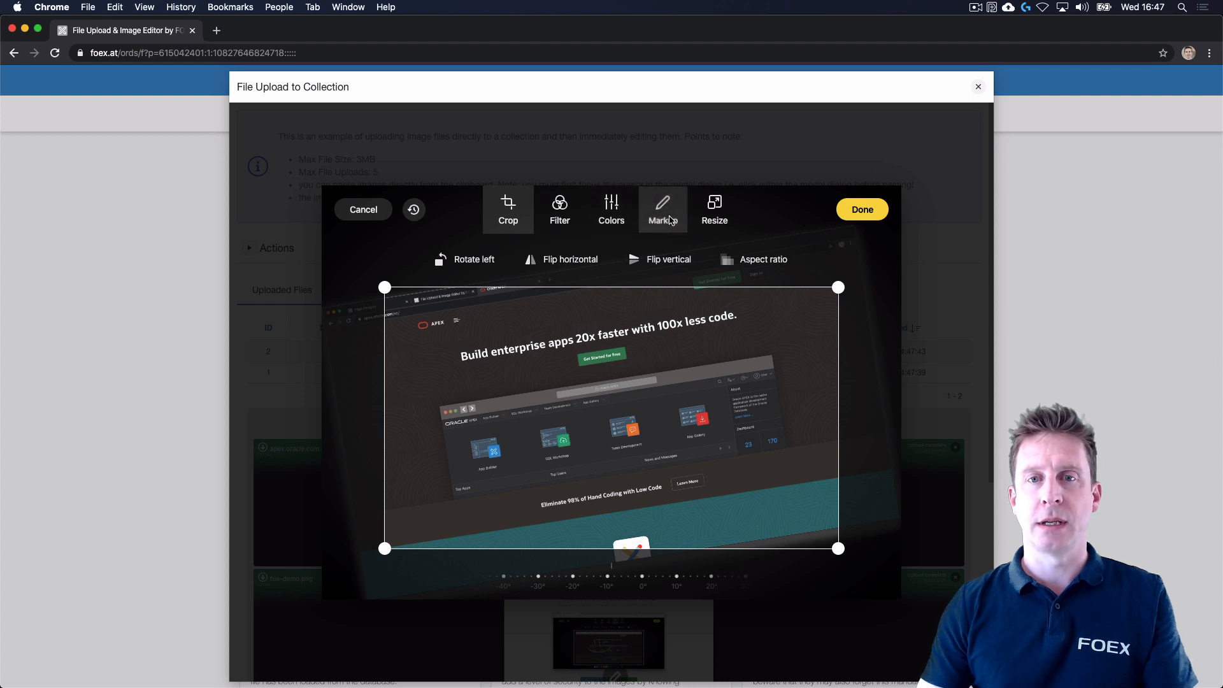
left_click(662, 209)
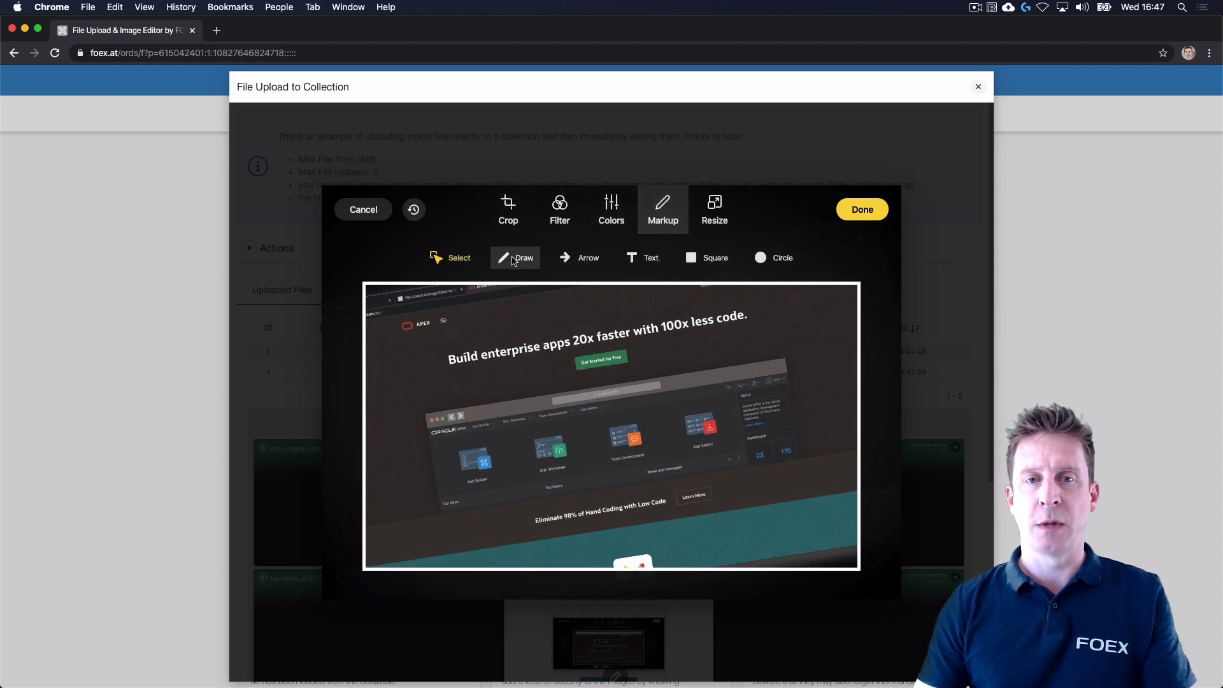
- Draw yellow freehand lines over the apex screenshot and apply the edit
left_click(515, 257)
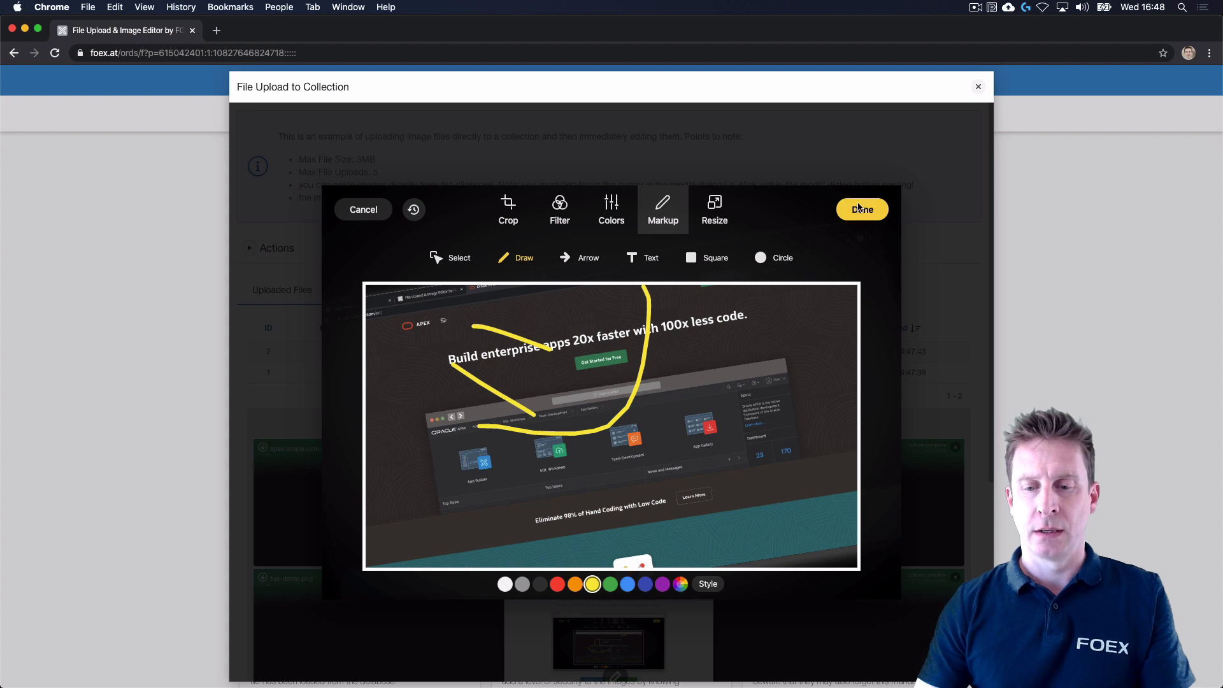
left_click(861, 208)
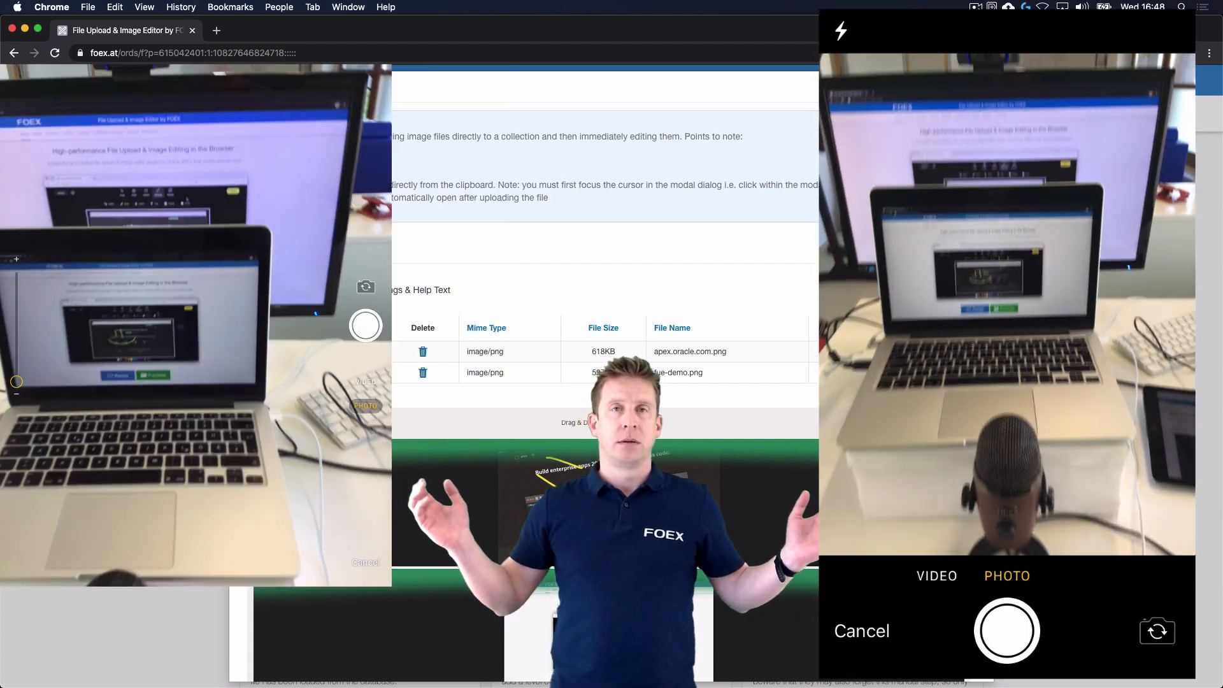
- Upload a new iPad photo of the laptop setup and show its Markup tools
left_click(1007, 630)
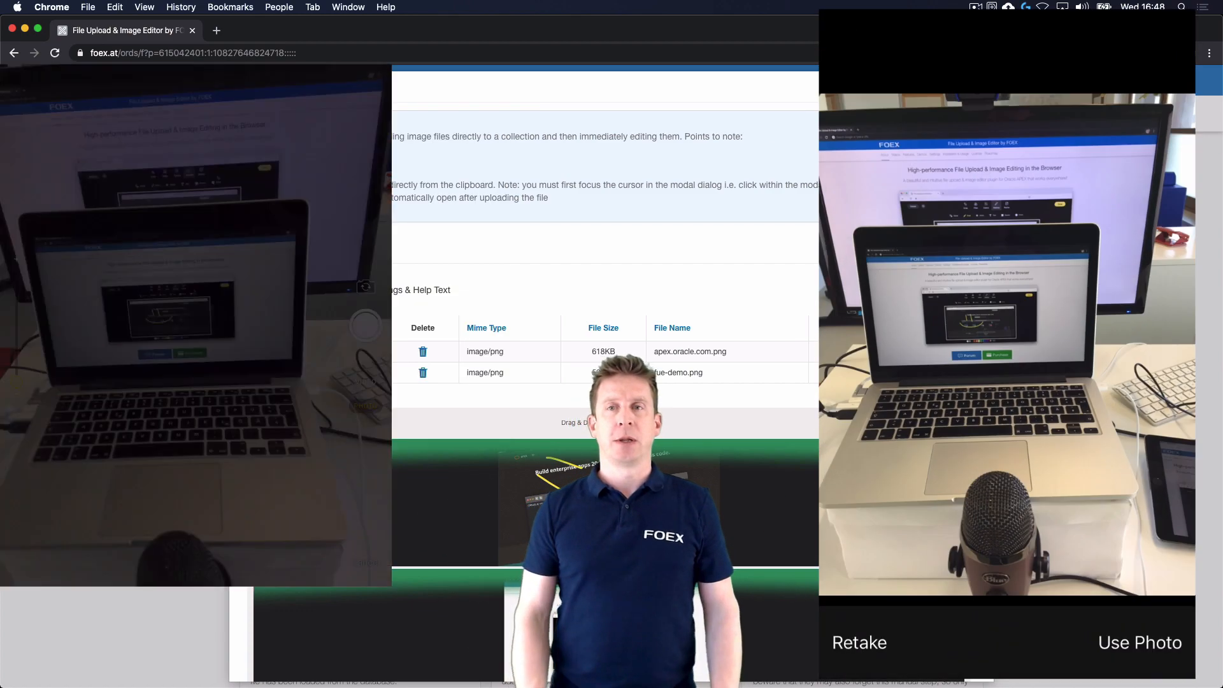
left_click(1139, 642)
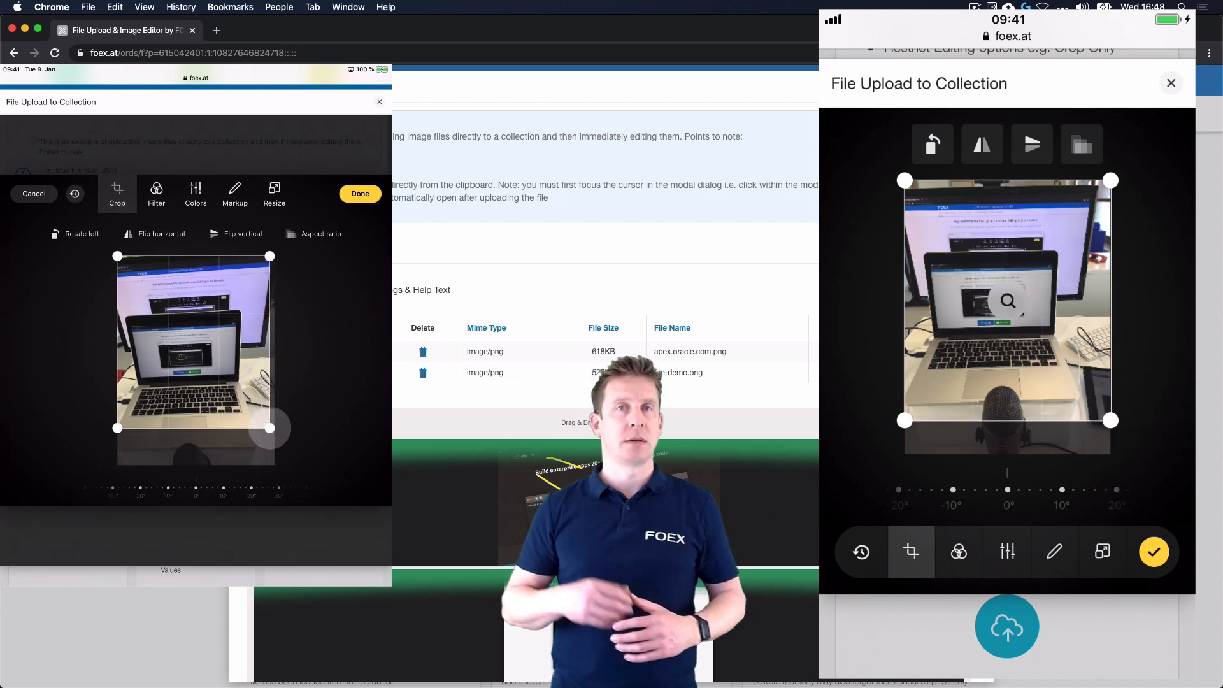
left_click(234, 194)
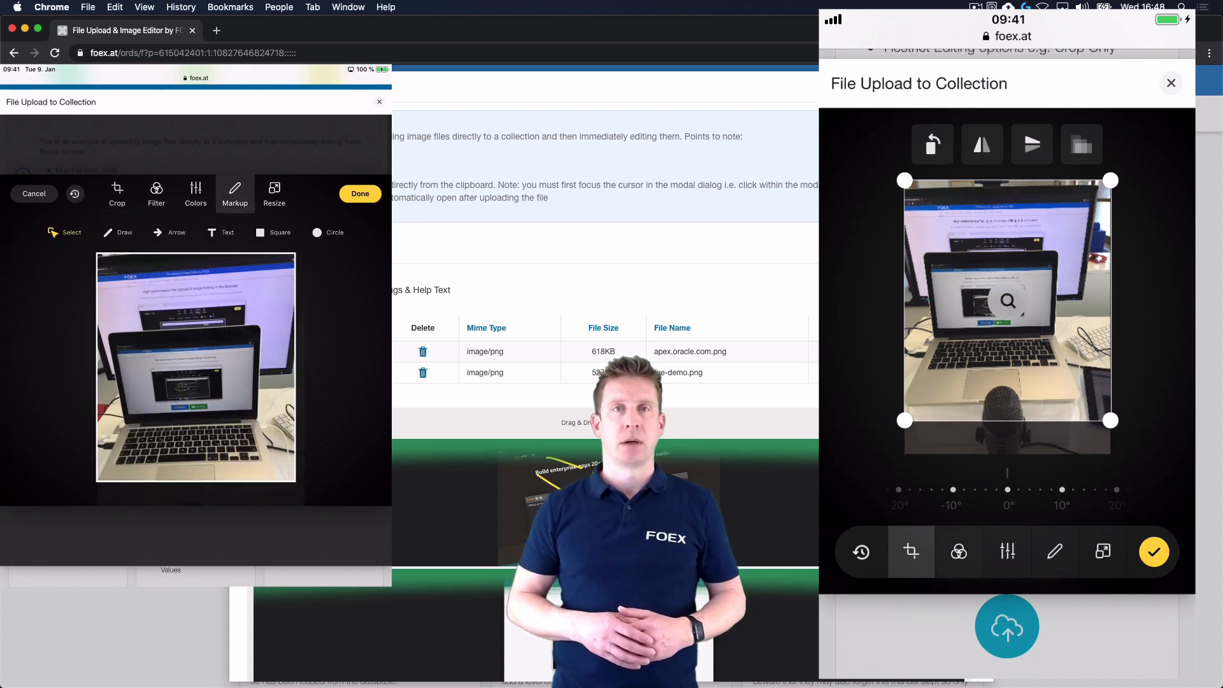